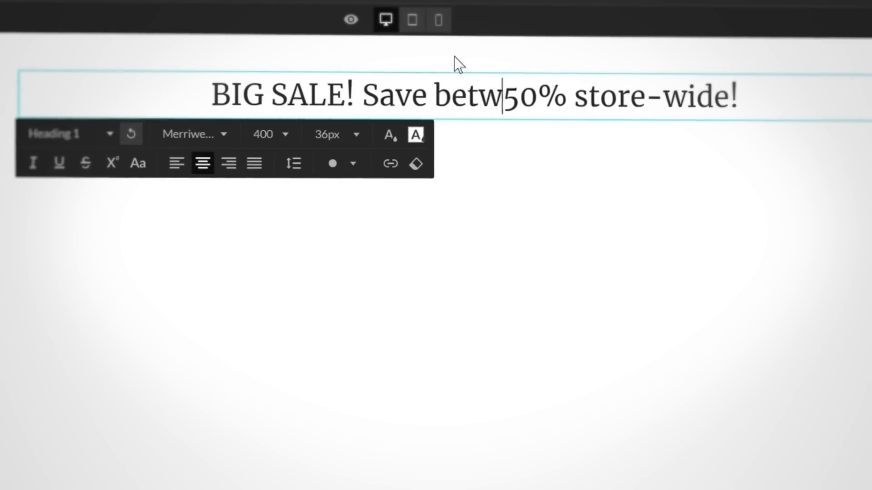
# - Save the banner text 'BIG SALE! Save between 10-50% store-wide!' and update it on its pages
pyautogui.click(839, 21)
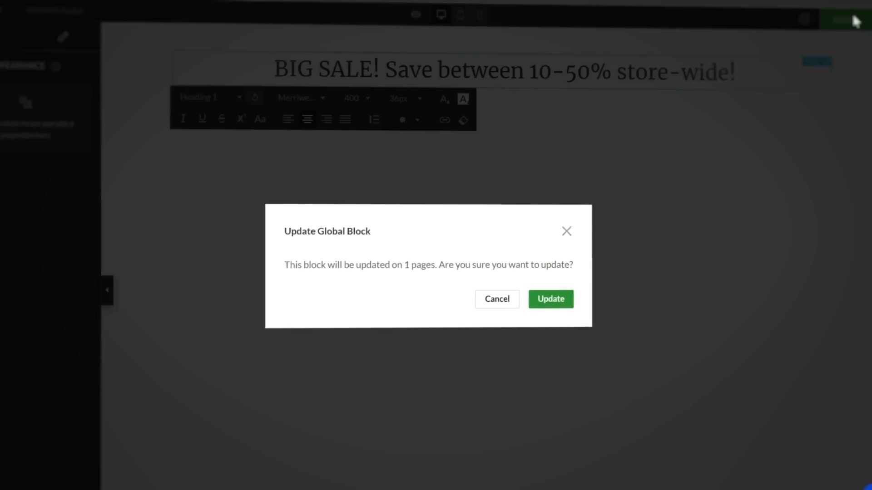
pyautogui.click(551, 299)
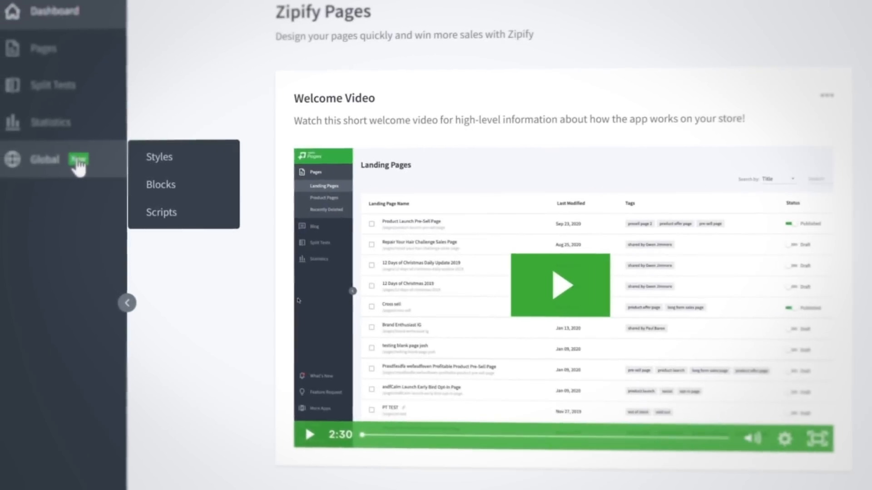
# - Go to Global Blocks and start creating the ZP Header block
pyautogui.click(161, 185)
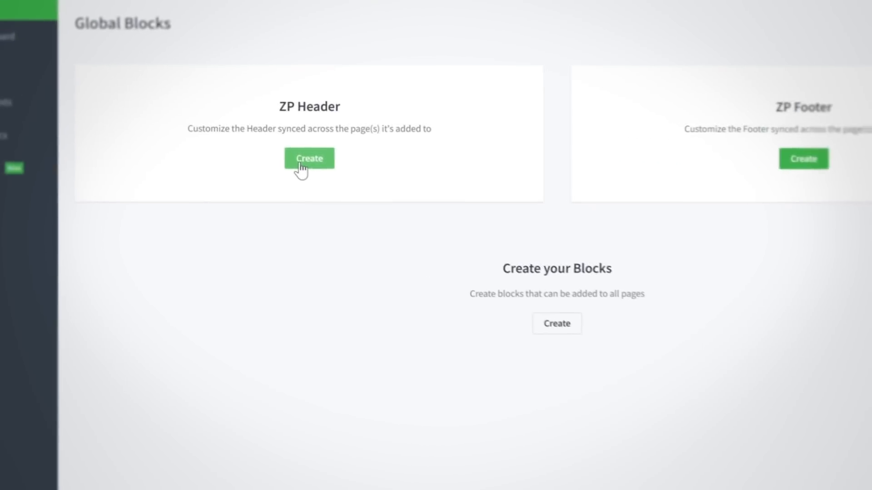
pyautogui.click(309, 158)
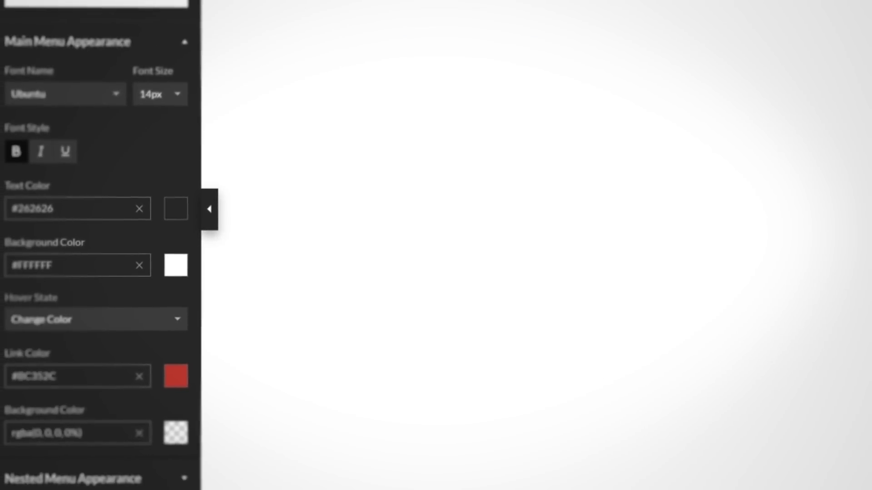
# - Give the main menu the PT Sans Narrow font and red #E31212 text colour
pyautogui.click(63, 93)
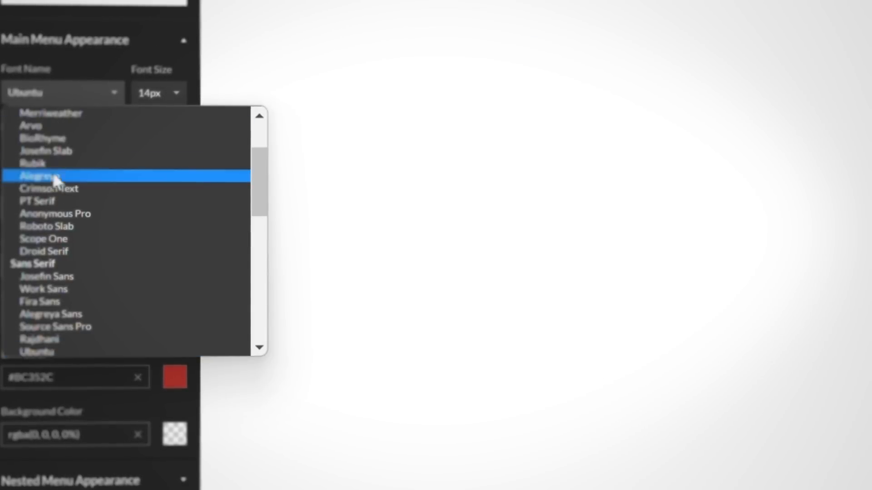
pyautogui.click(56, 176)
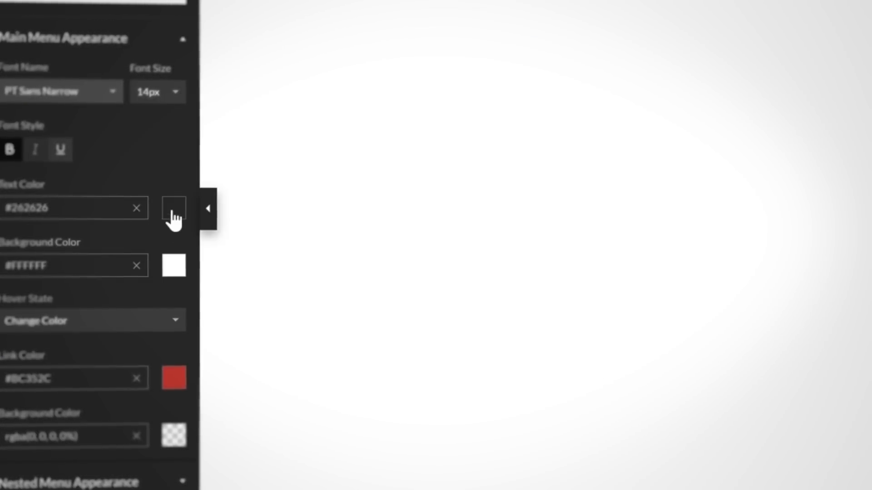
pyautogui.click(174, 208)
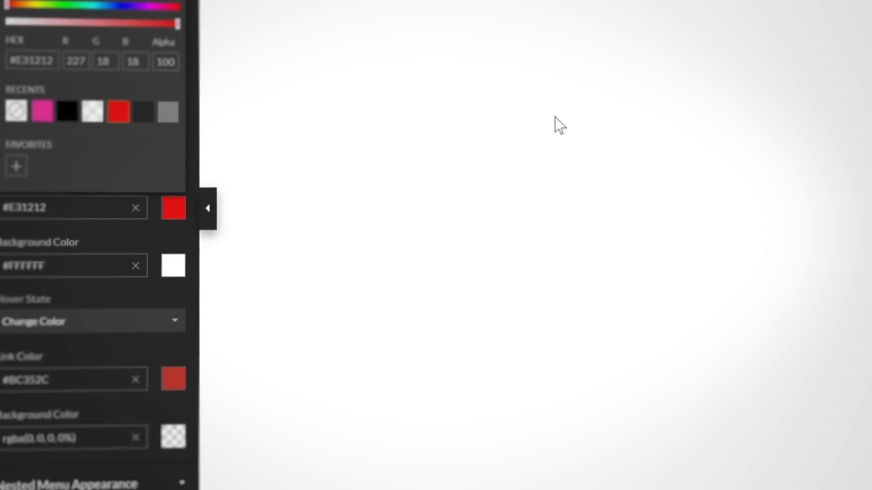
pyautogui.click(209, 209)
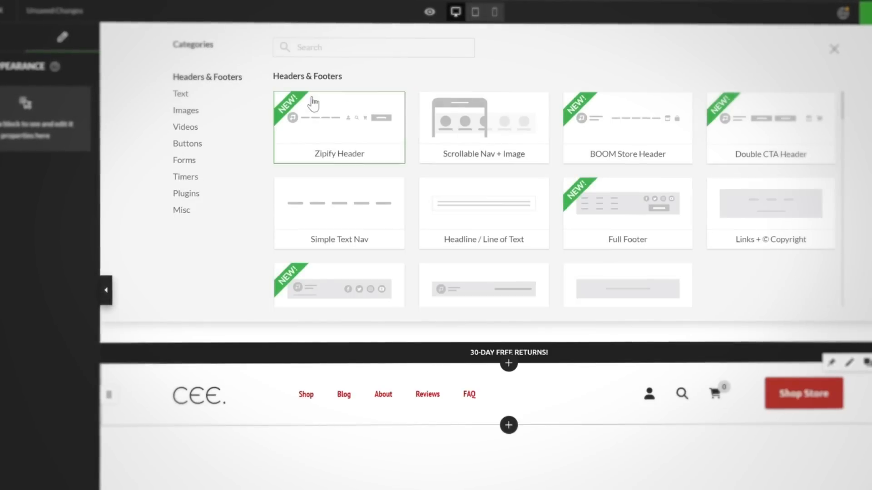
pyautogui.moveTo(483, 212)
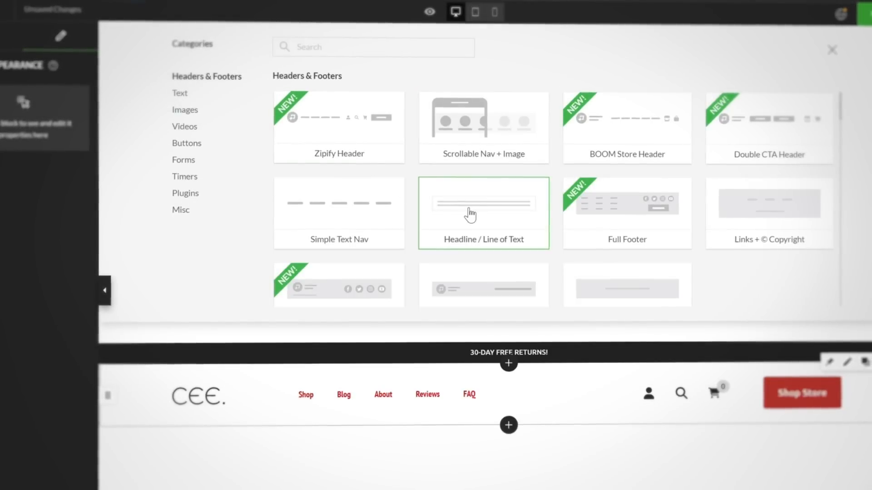
# - Insert a Headline / Line of Text block reading 'Use Code: ZP HEADER at Checkout for 10% OFF!'
pyautogui.click(482, 203)
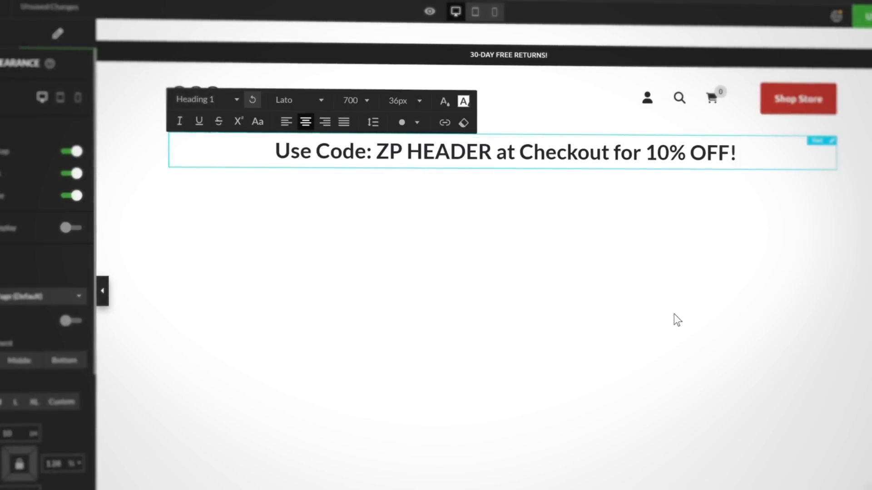
pyautogui.moveTo(729, 266)
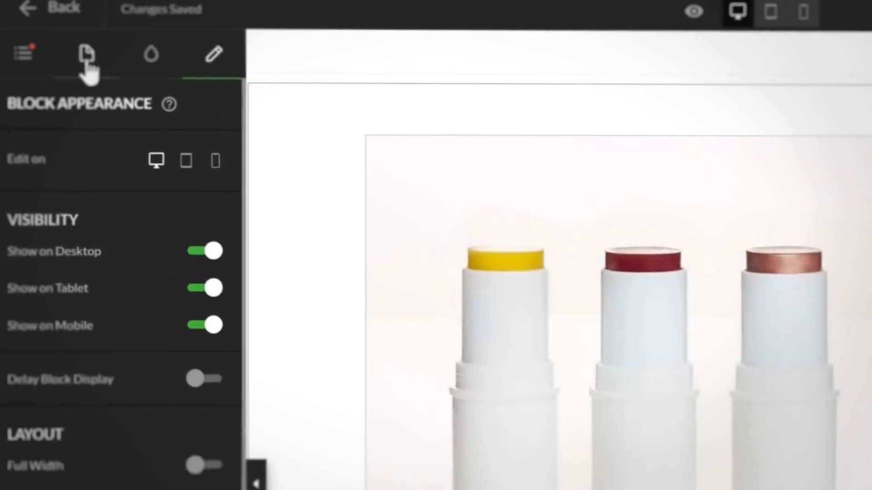
# - In Page Settings, switch on Use my Global Header for the lip balm page
pyautogui.click(86, 53)
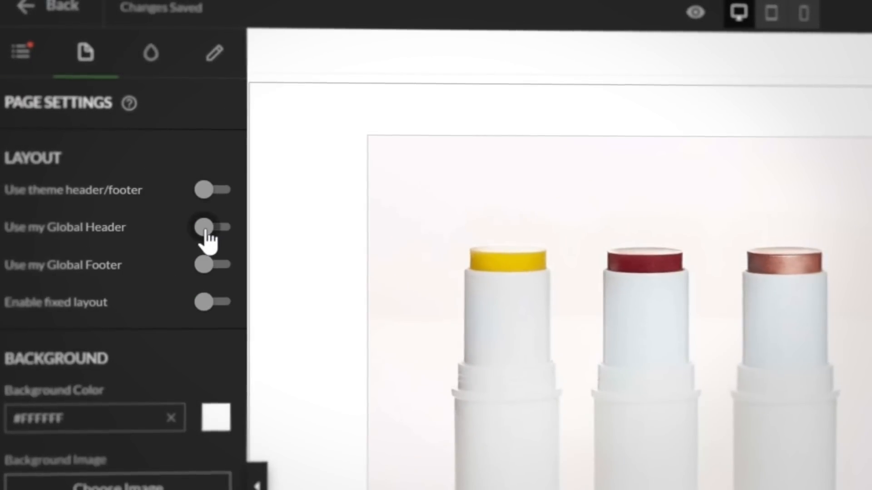
pyautogui.click(212, 227)
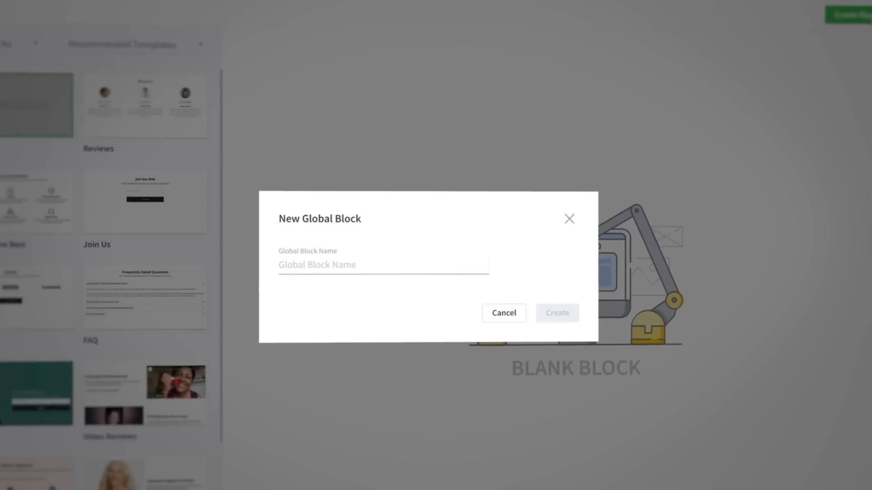
# - Name the new global block 'New Block' and create it
pyautogui.write('New Block')
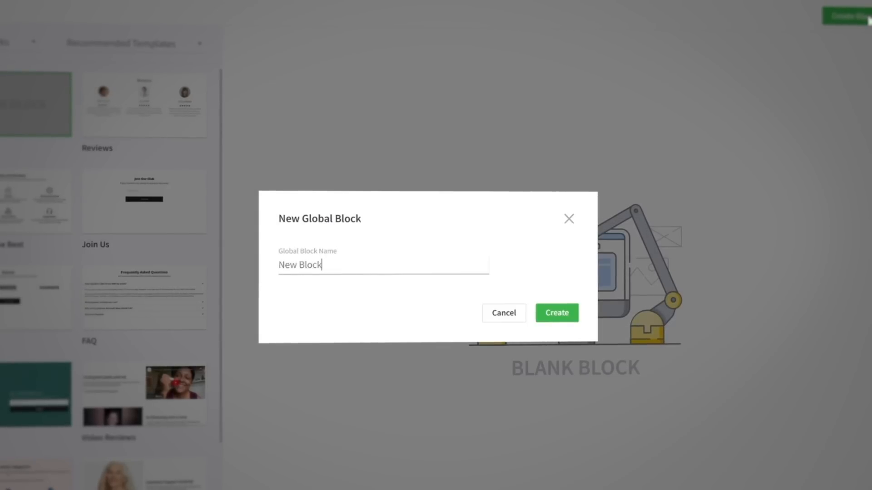
pyautogui.click(556, 312)
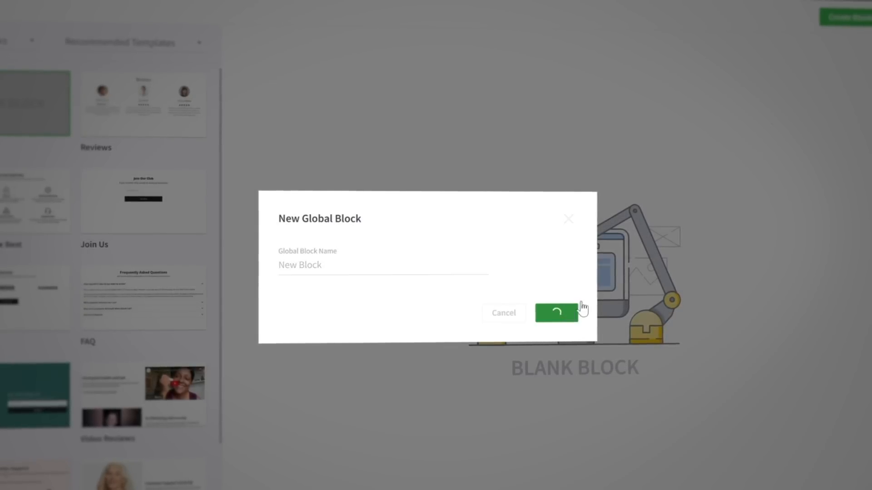
pyautogui.click(556, 313)
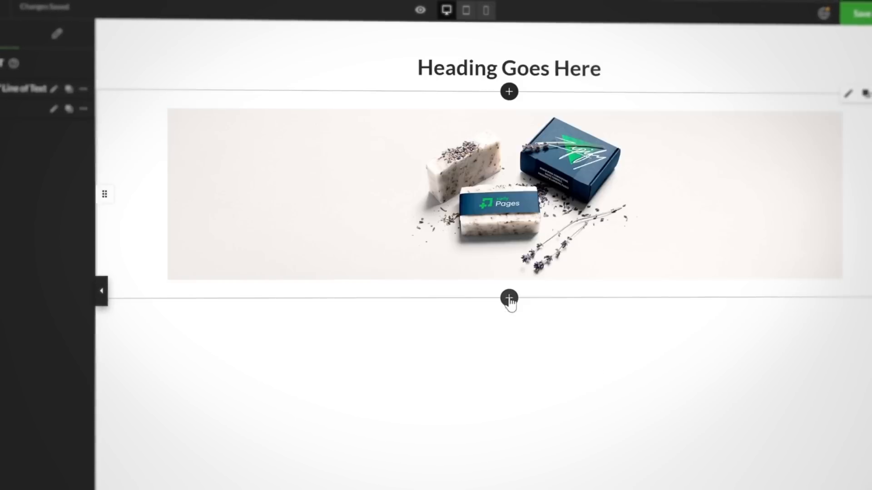
# - Insert a four-column product image block below the banner image
pyautogui.click(509, 298)
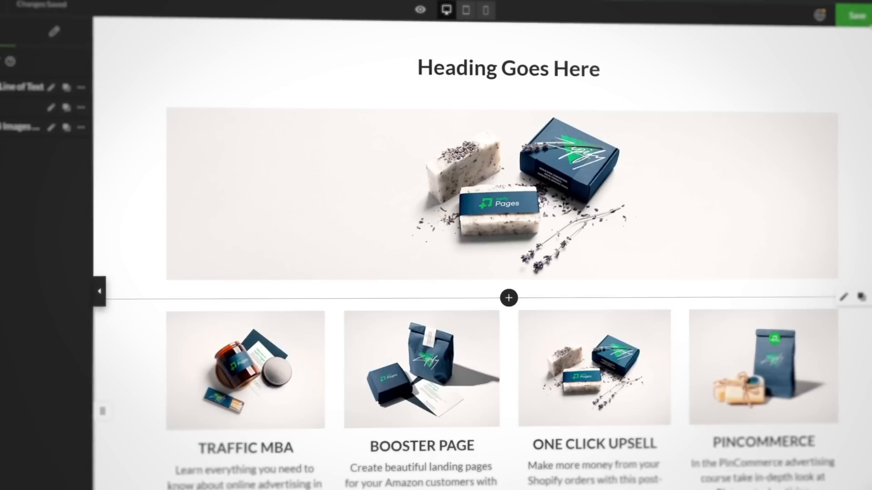
pyautogui.click(508, 298)
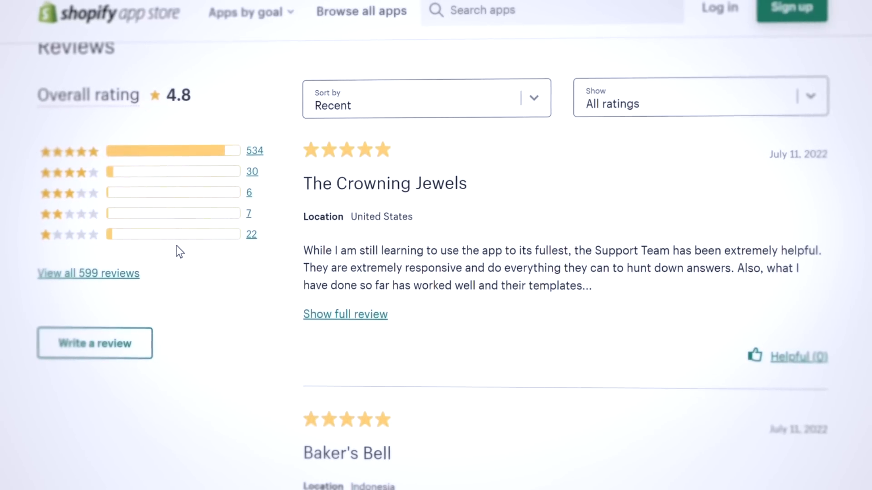
# - Scroll the app listing down to the Reviews section showing 4.8 from 599 reviews
pyautogui.scroll(-3)
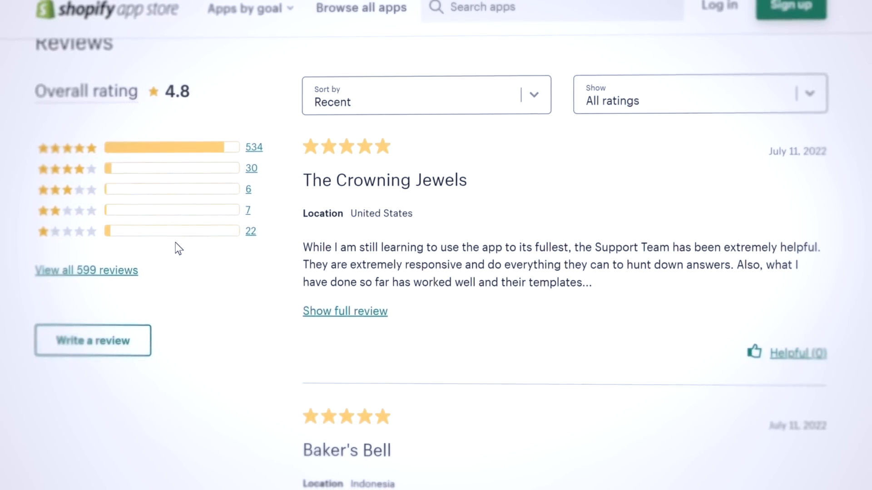
pyautogui.scroll(-3)
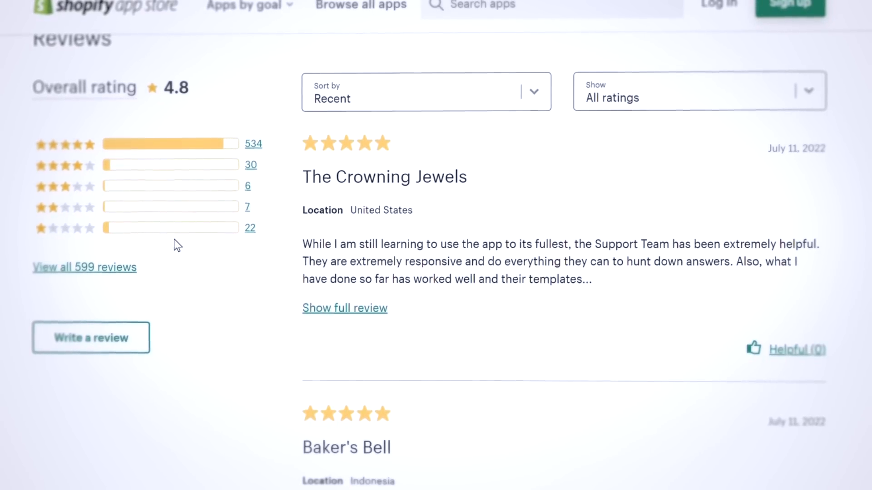
pyautogui.scroll(-3)
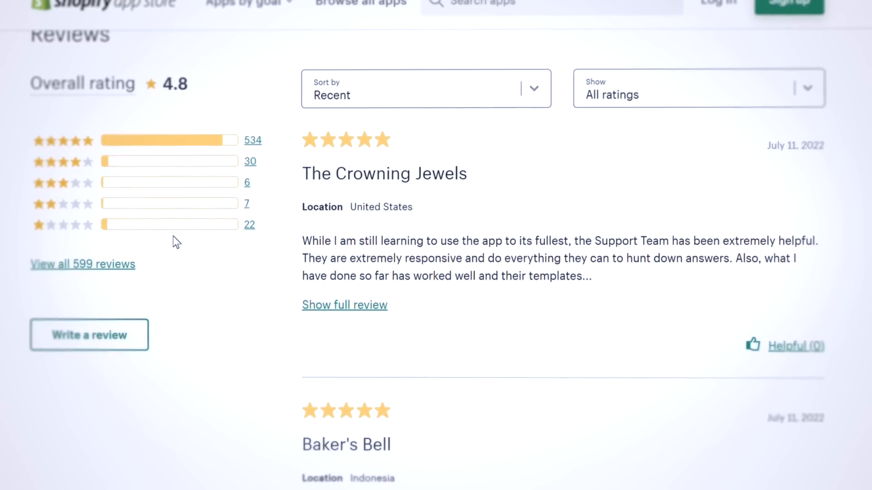